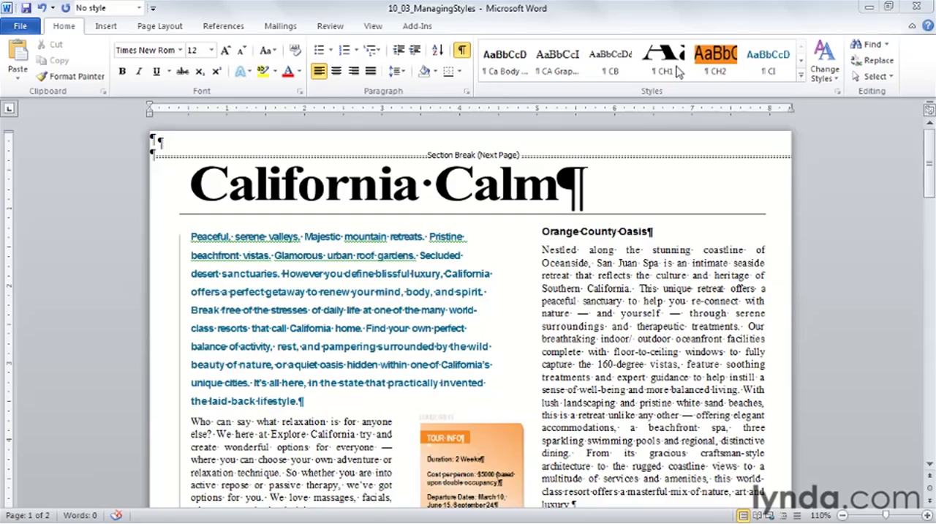
pyautogui.moveTo(816, 117)
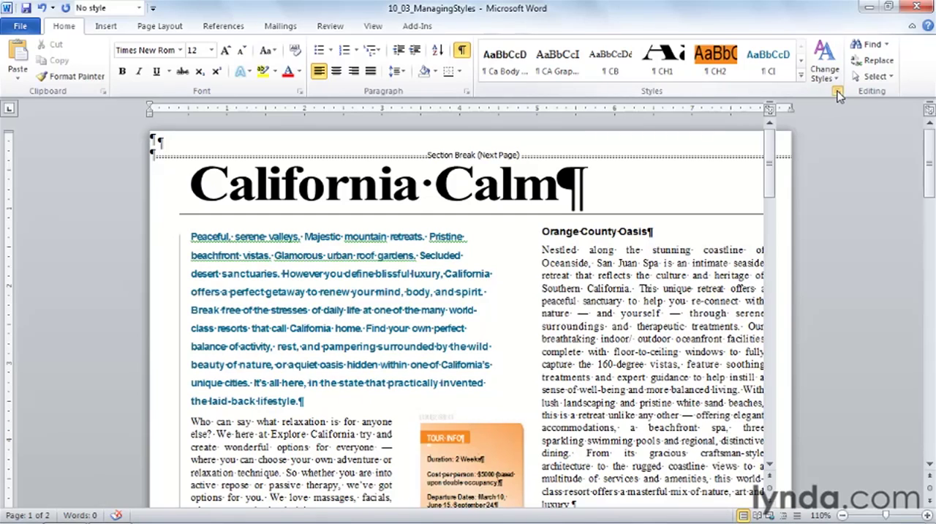
# Step: Show the Styles pane beside the document and scroll through its style list
pyautogui.click(840, 90)
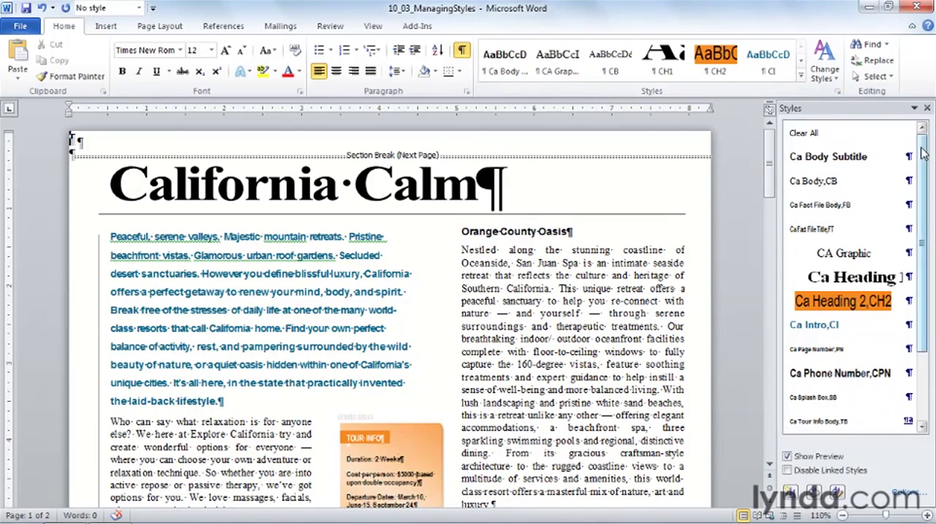
pyautogui.scroll(-3)
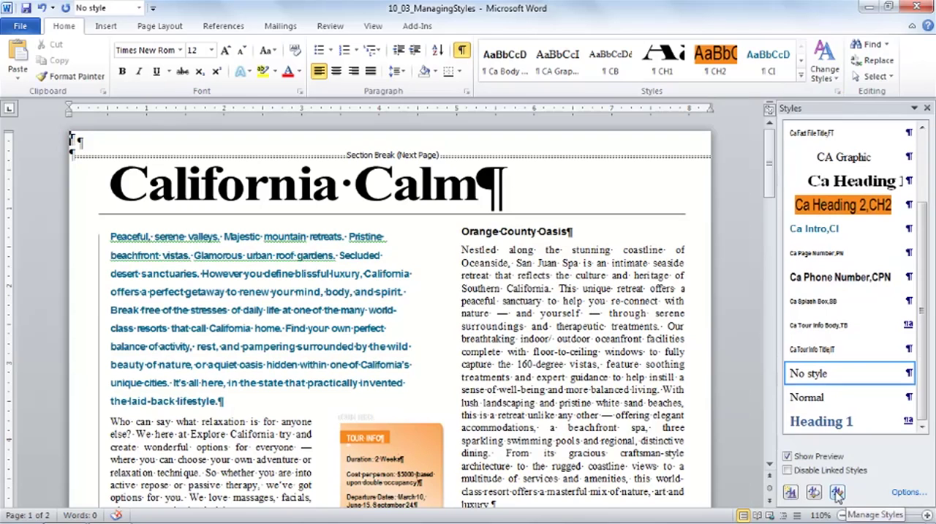
# Step: Bring up Manage Styles and review its Recommend, Restrict and Set Defaults pages
pyautogui.click(838, 491)
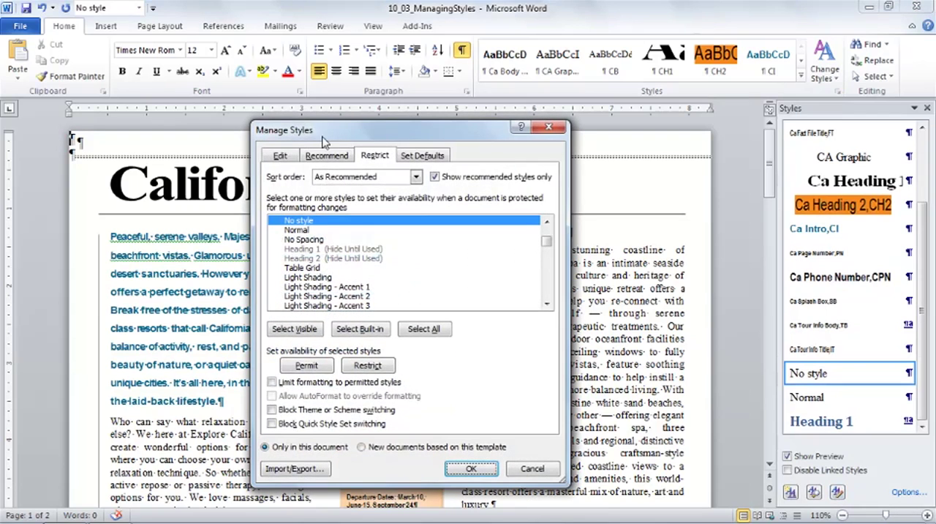
pyautogui.click(326, 155)
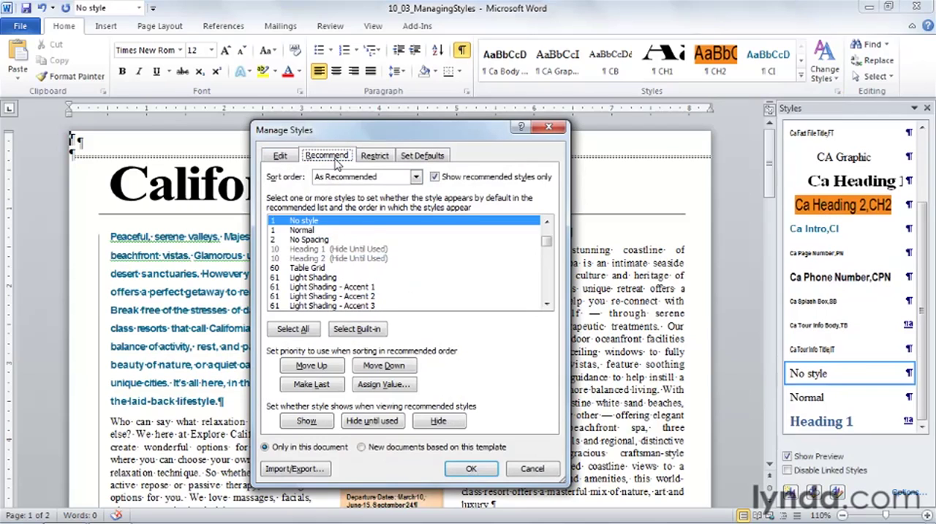
pyautogui.click(374, 155)
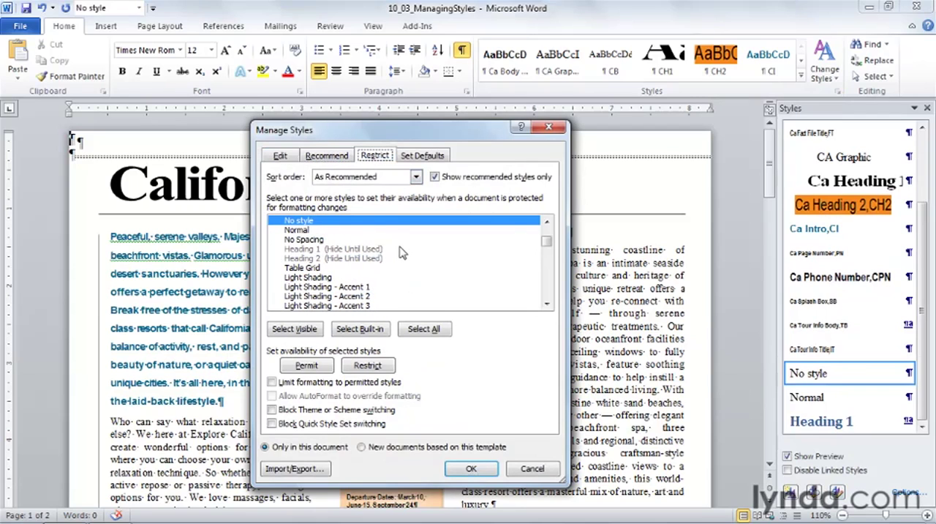
pyautogui.click(280, 155)
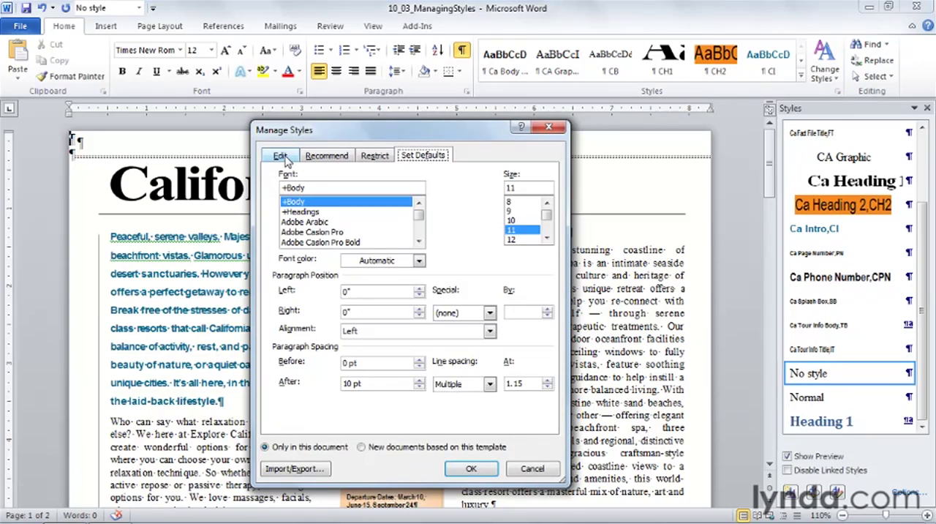
# Step: On the Edit page, sort the style list alphabetically so the CA styles lead
pyautogui.click(278, 155)
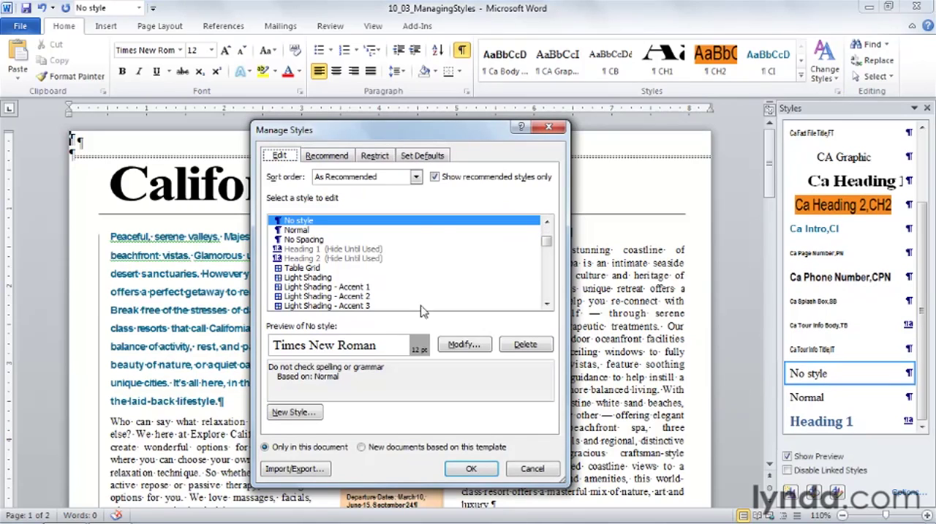
pyautogui.click(415, 175)
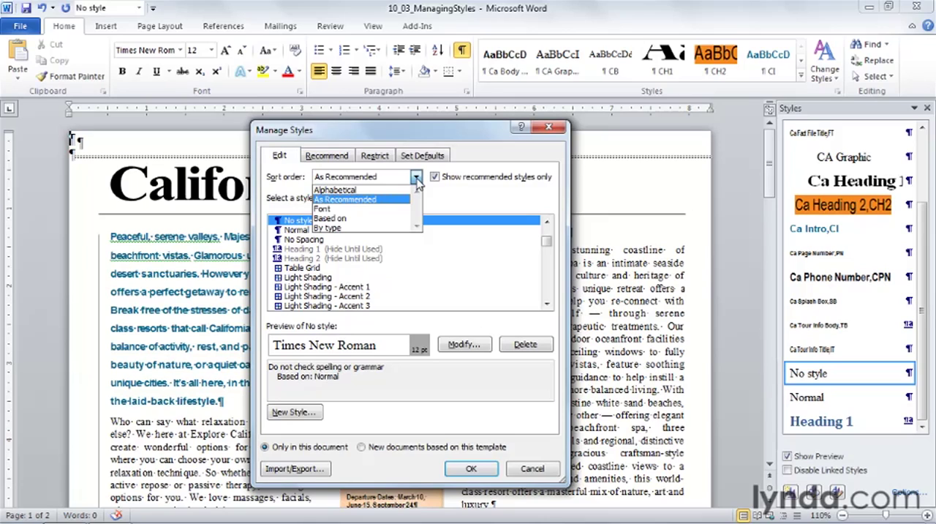
pyautogui.moveTo(336, 190)
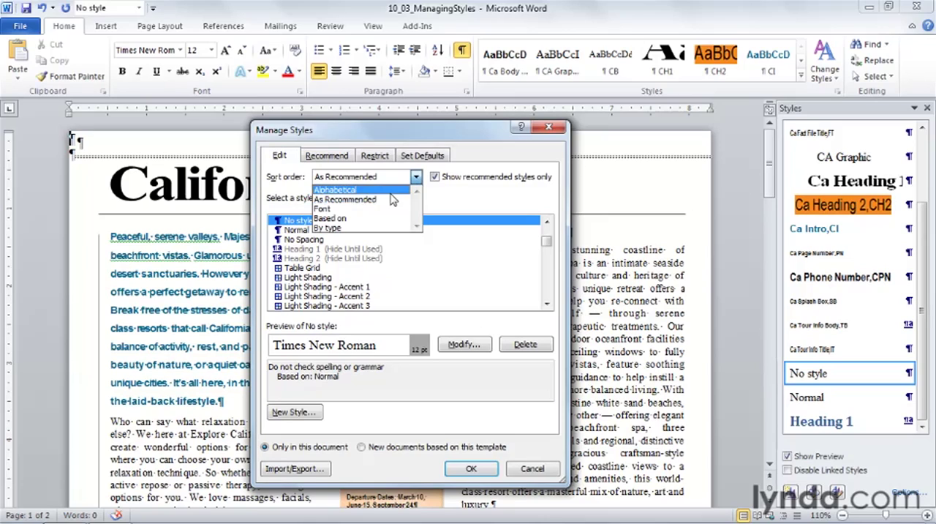
pyautogui.click(335, 190)
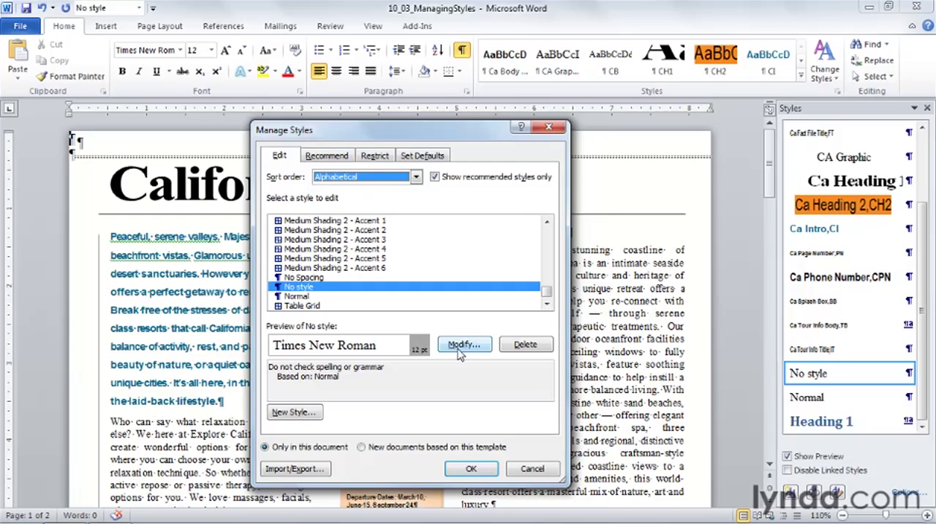
pyautogui.moveTo(538, 307)
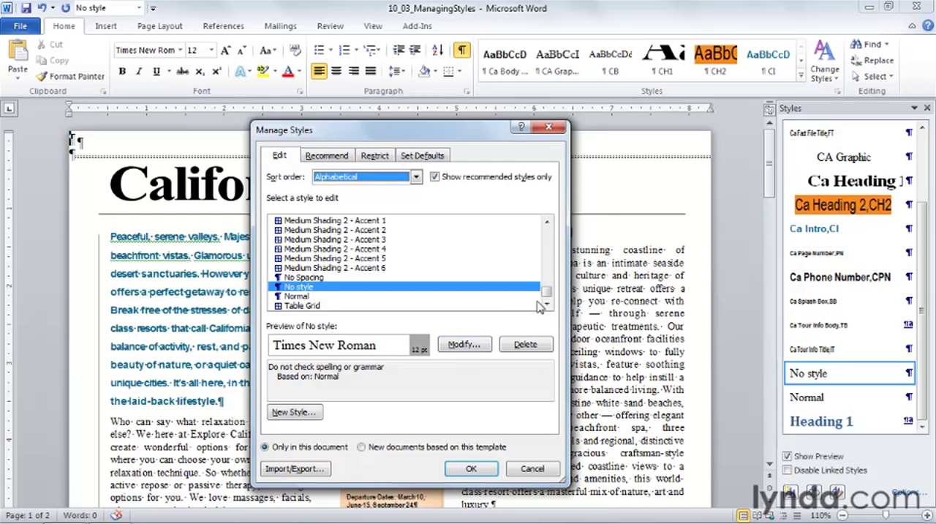
pyautogui.moveTo(319, 260)
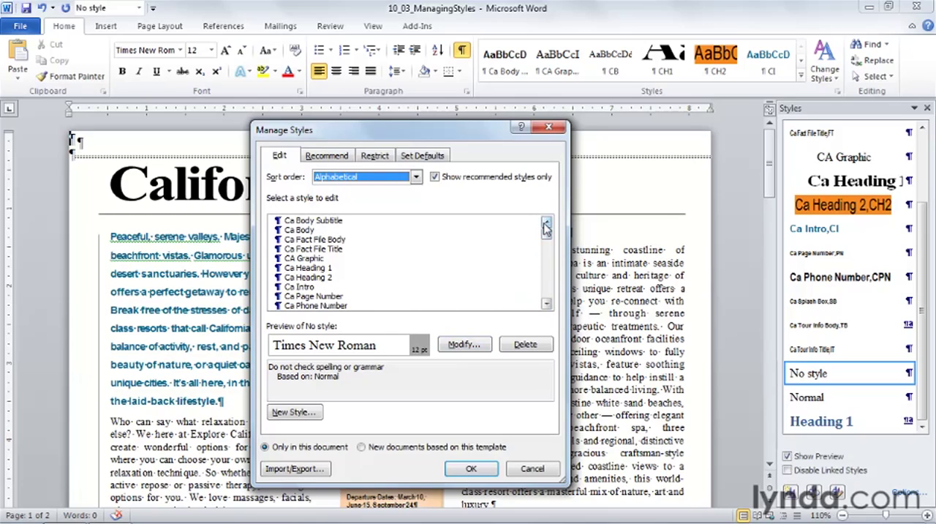
pyautogui.moveTo(481, 242)
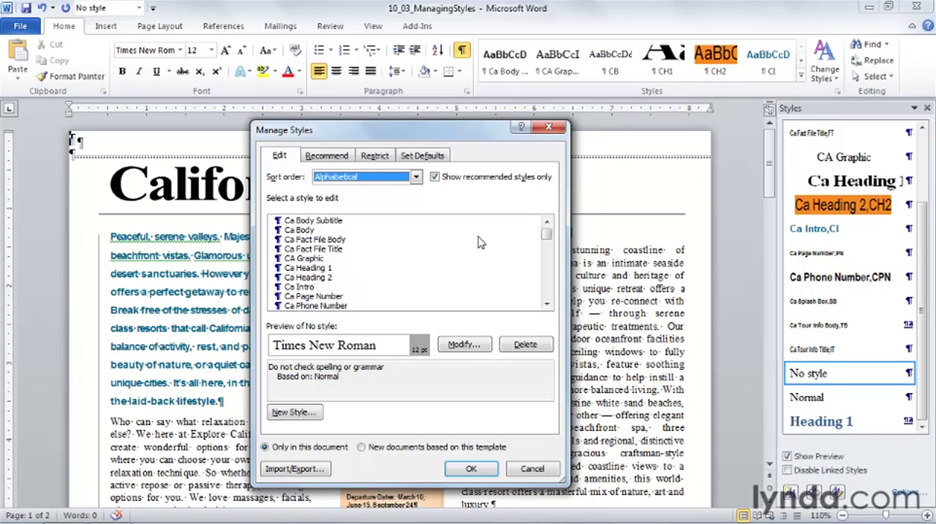
pyautogui.moveTo(380, 358)
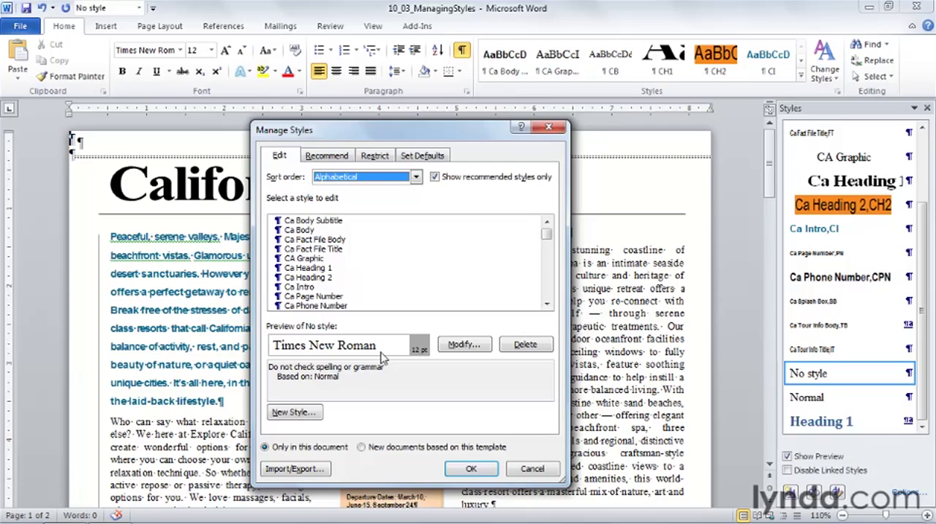
pyautogui.moveTo(294, 412)
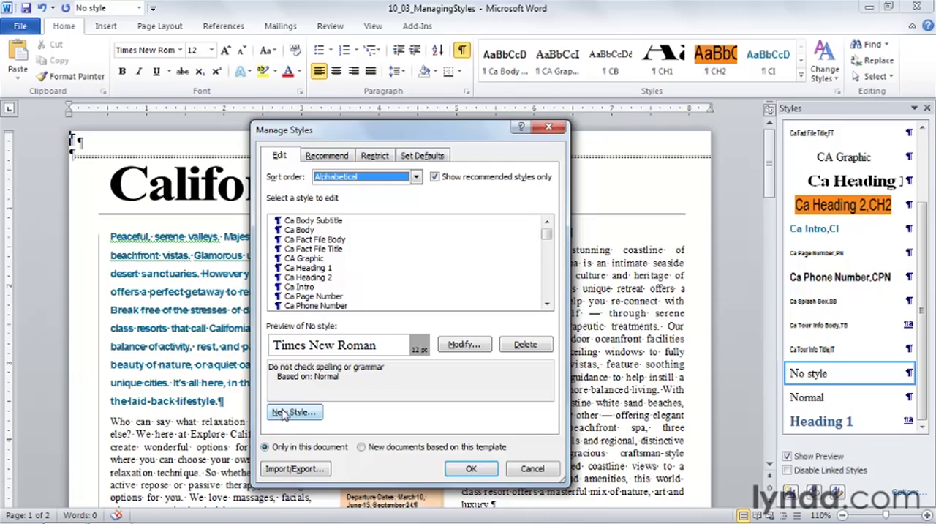
pyautogui.moveTo(296, 474)
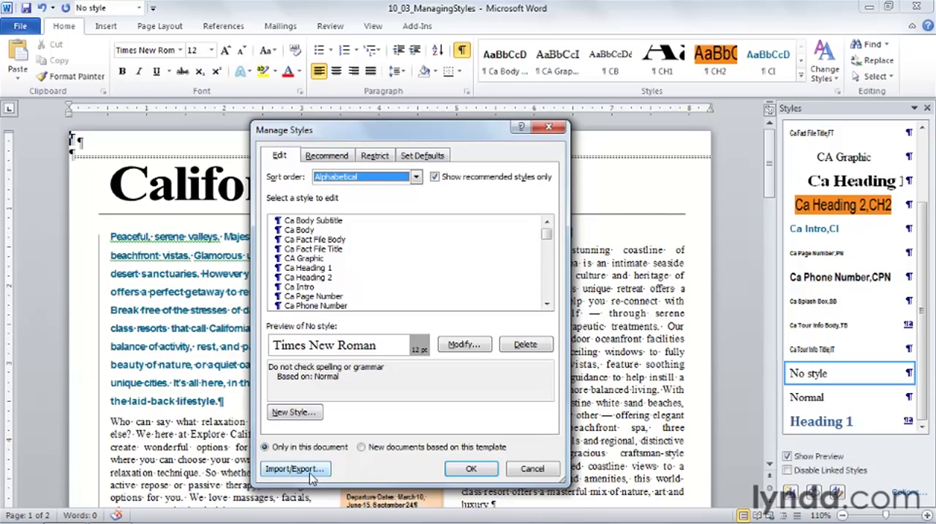
# Step: Switch to the Recommend page and select Ca Body Subtitle in the list
pyautogui.click(328, 155)
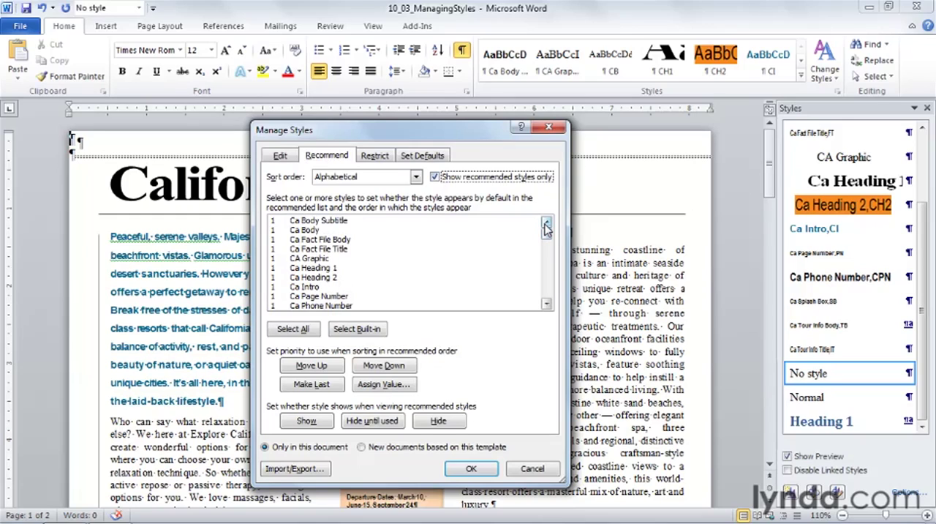
pyautogui.click(304, 230)
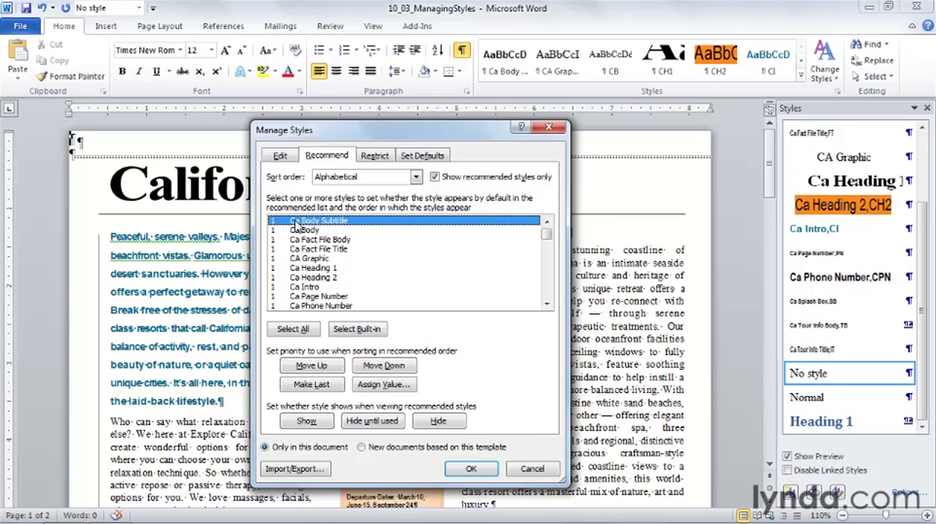
pyautogui.moveTo(300, 231)
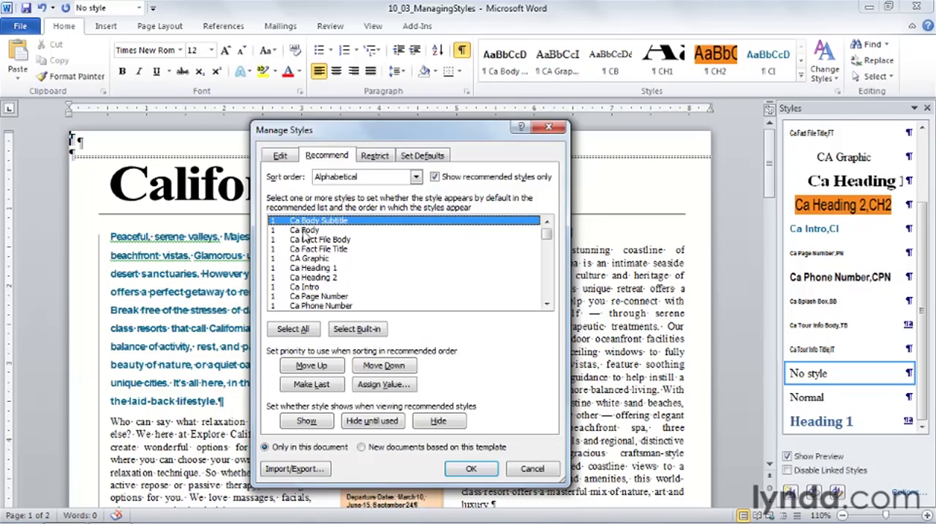
# Step: Assign Ca Body recommended priority 1 and Ca Body Subtitle priority 2
pyautogui.click(304, 228)
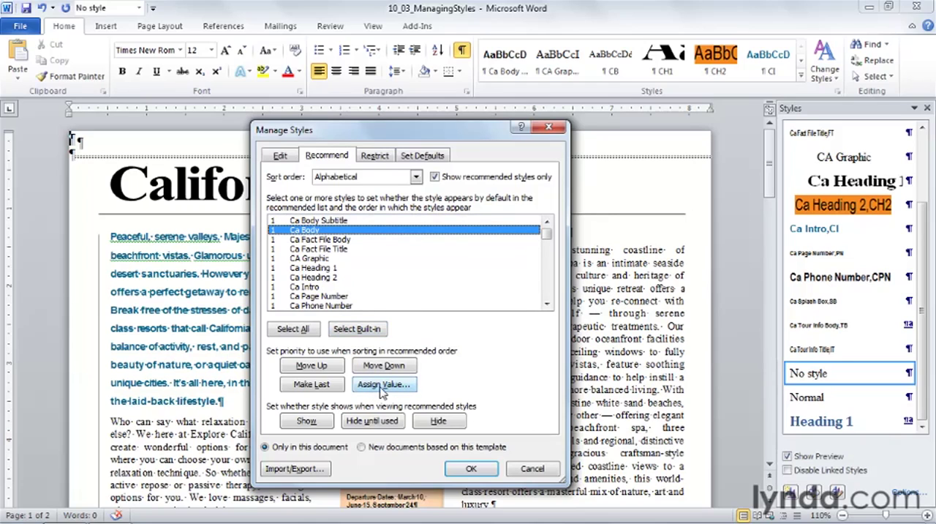
pyautogui.click(383, 383)
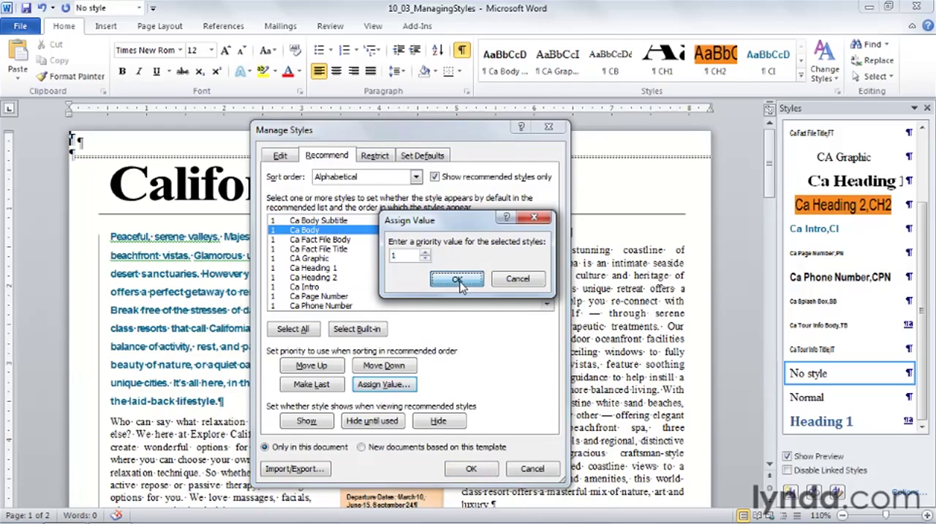
pyautogui.click(457, 280)
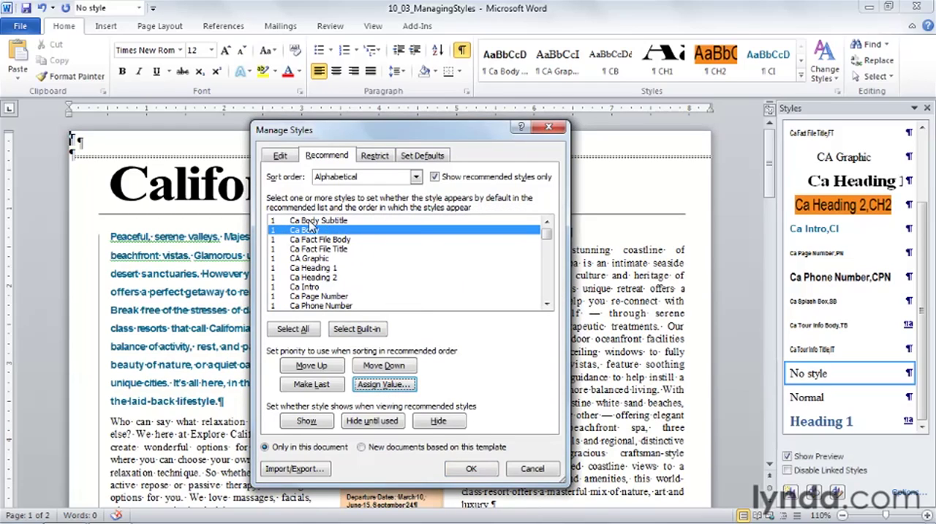
pyautogui.click(319, 220)
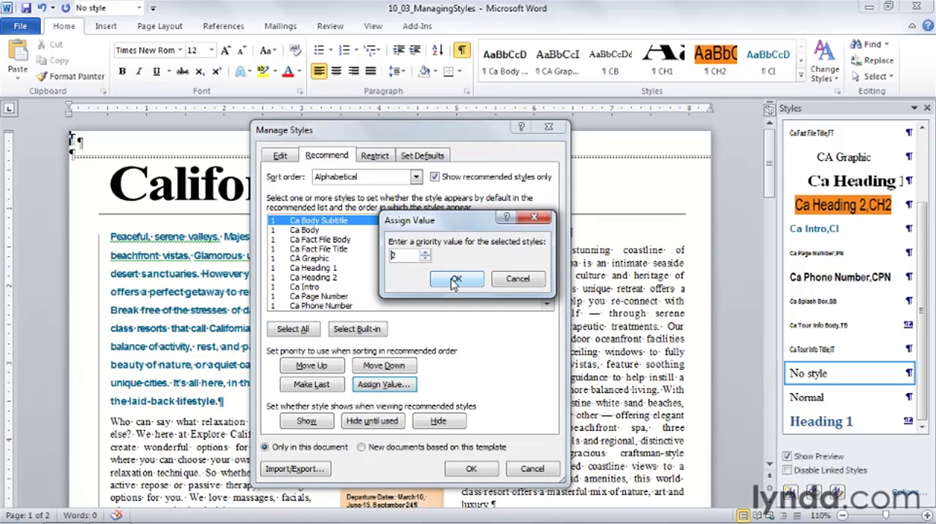
pyautogui.click(456, 279)
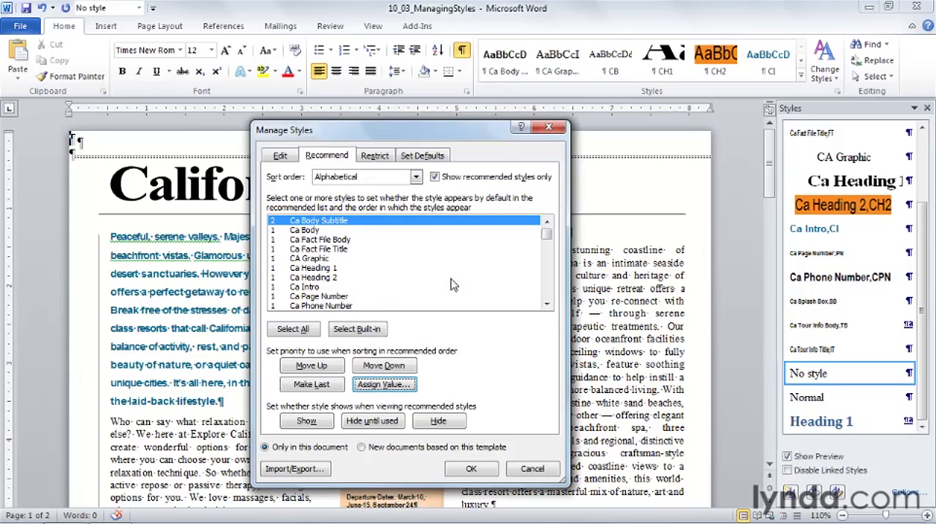
pyautogui.moveTo(319, 249)
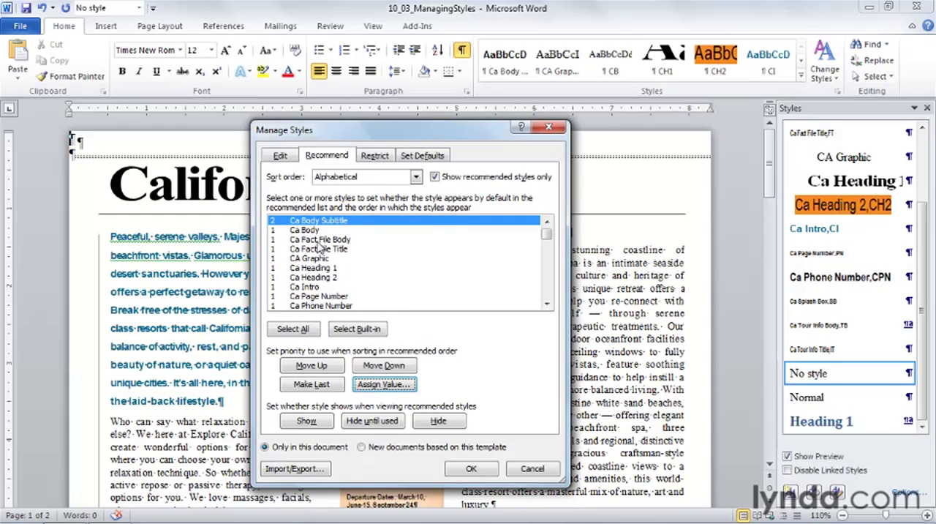
# Step: Select Ca Heading 2 through Ca Tour Info Title and assign them priority 3
pyautogui.click(547, 304)
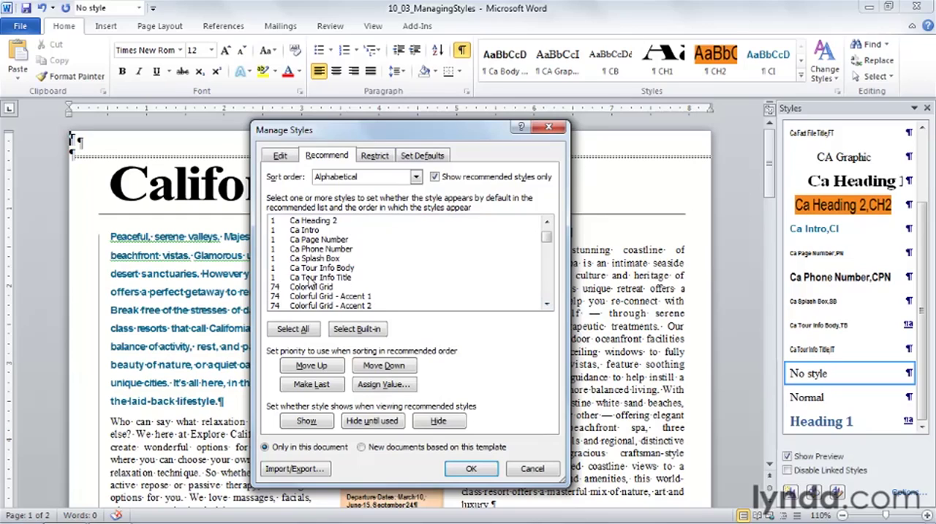
pyautogui.click(292, 328)
pyautogui.write('3')
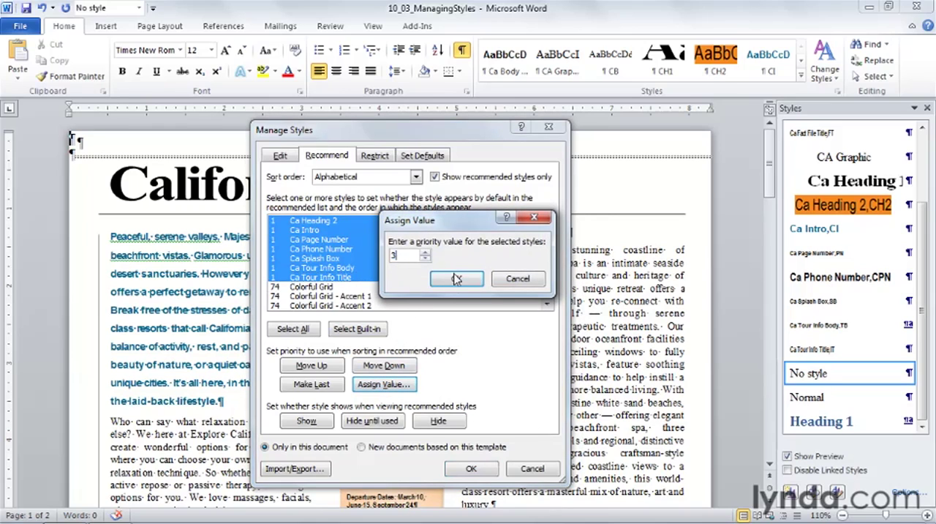
pyautogui.click(456, 278)
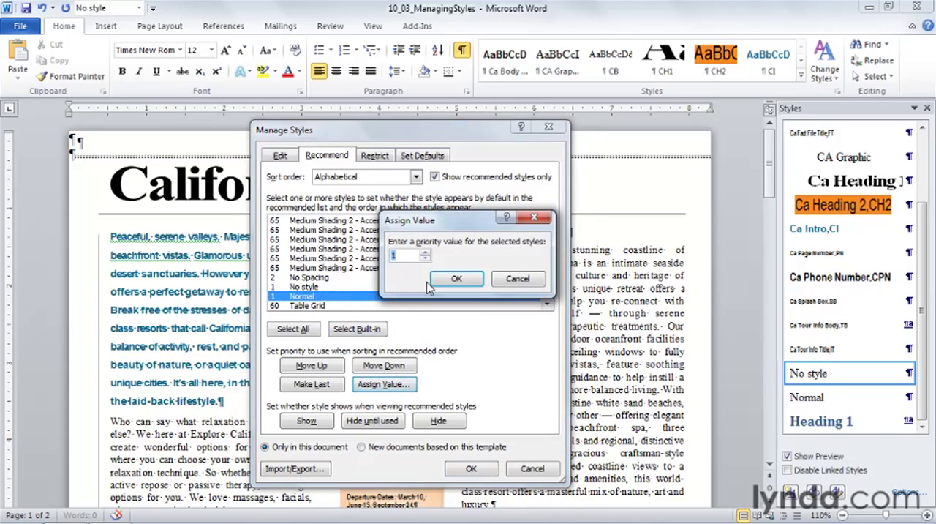
# Step: Confirm the remaining priority value, select Ca Phone Number, and finish in Manage Styles
pyautogui.write('0')
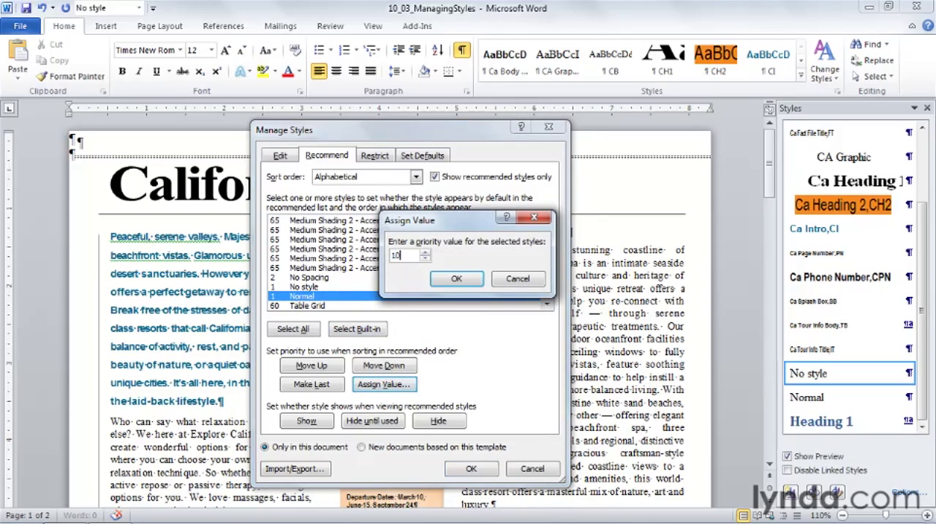
pyautogui.click(456, 278)
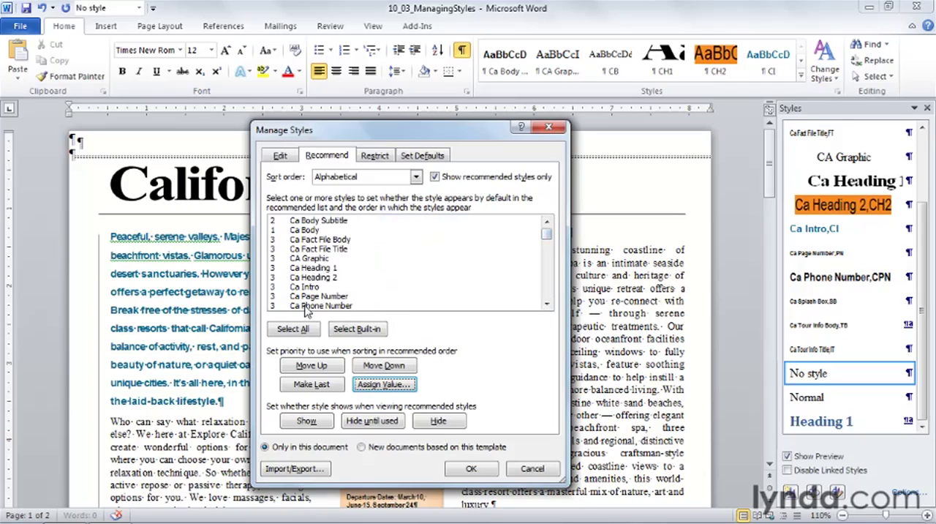
pyautogui.click(321, 305)
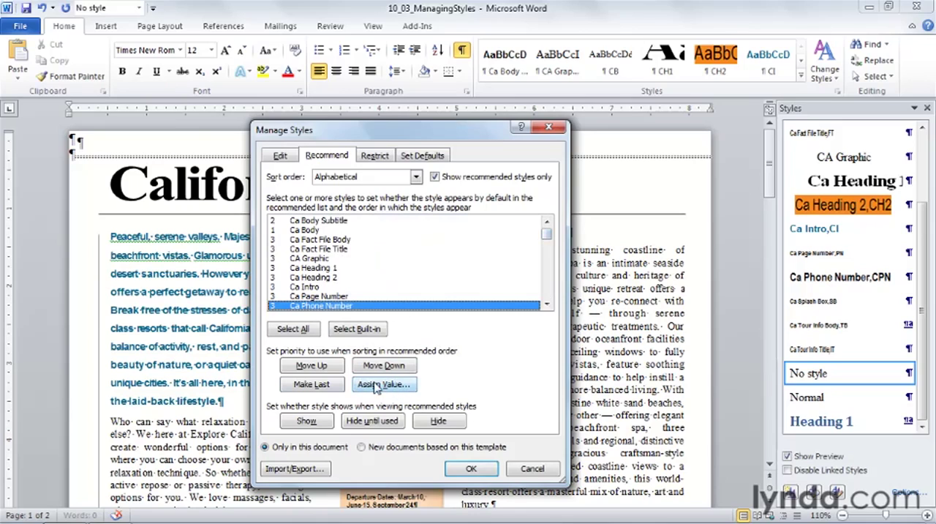
pyautogui.moveTo(313, 383)
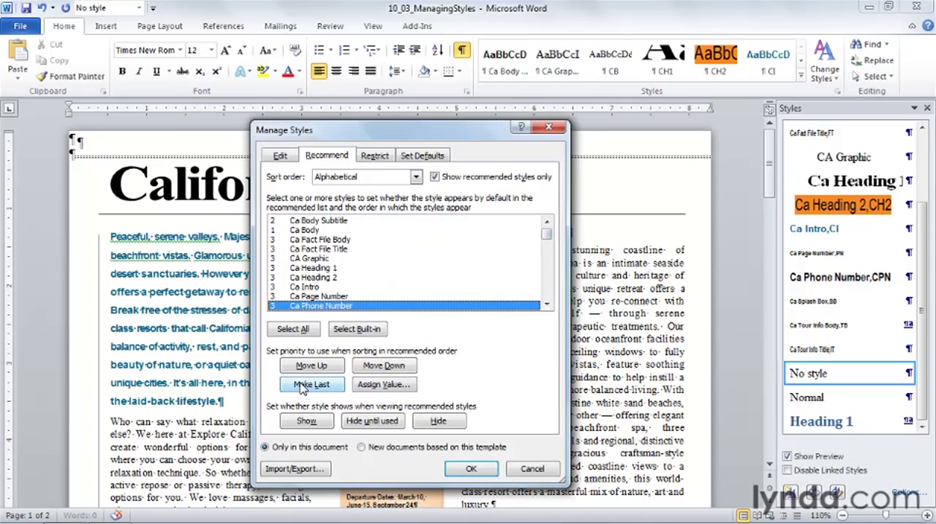
pyautogui.click(312, 383)
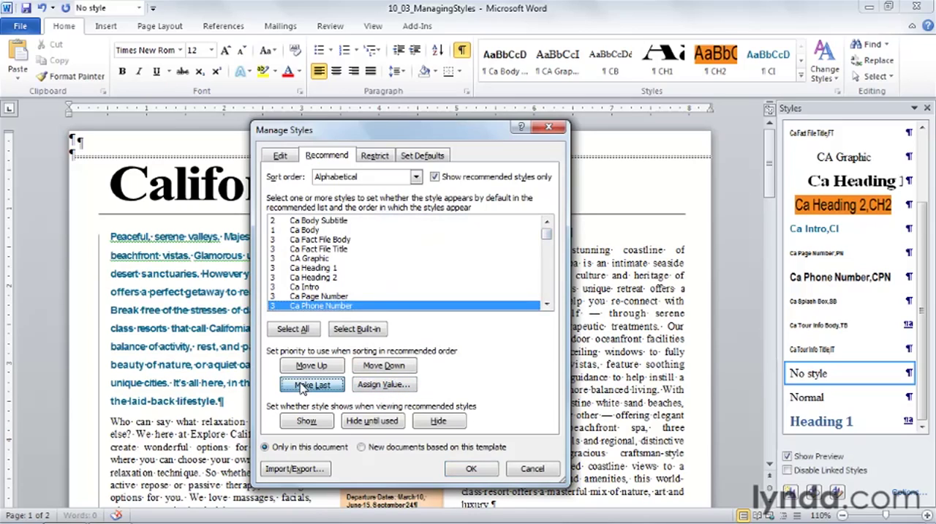
pyautogui.click(312, 383)
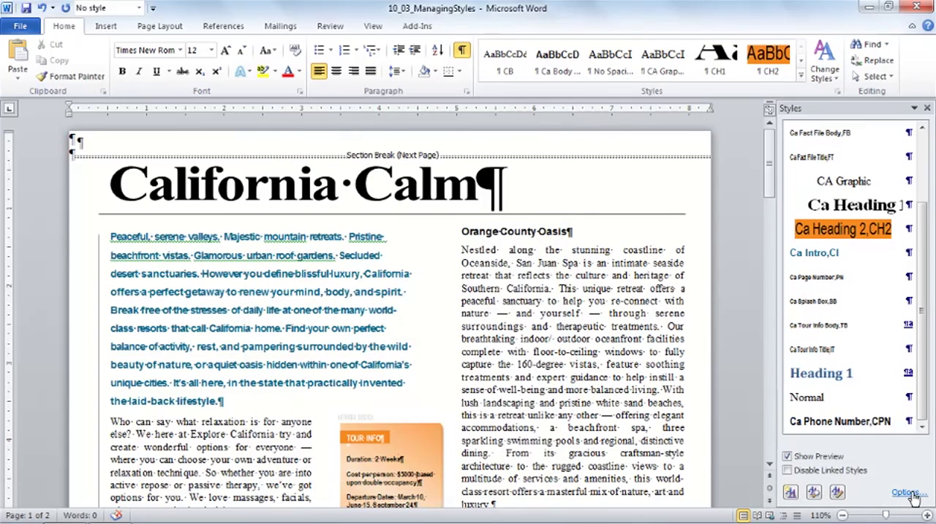
# Step: Set the Styles pane to show Recommended styles sorted As Recommended
pyautogui.click(906, 492)
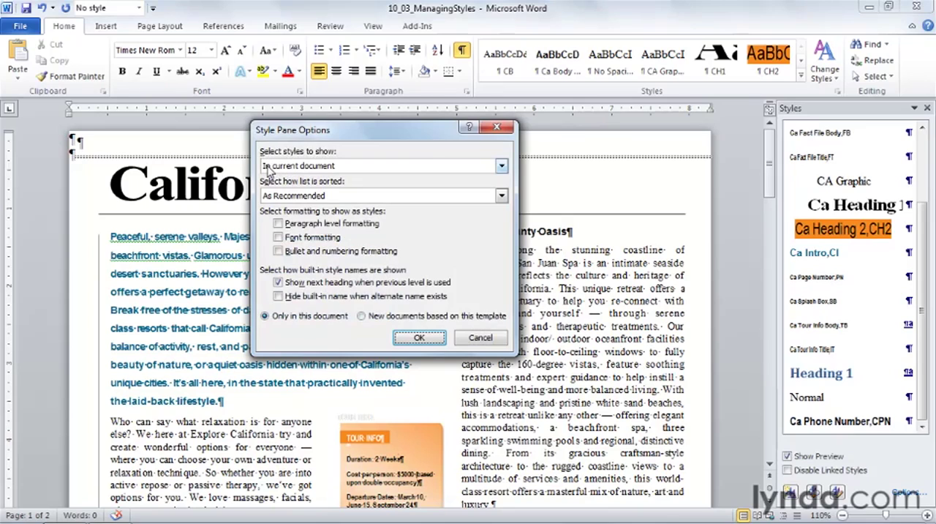
pyautogui.click(500, 167)
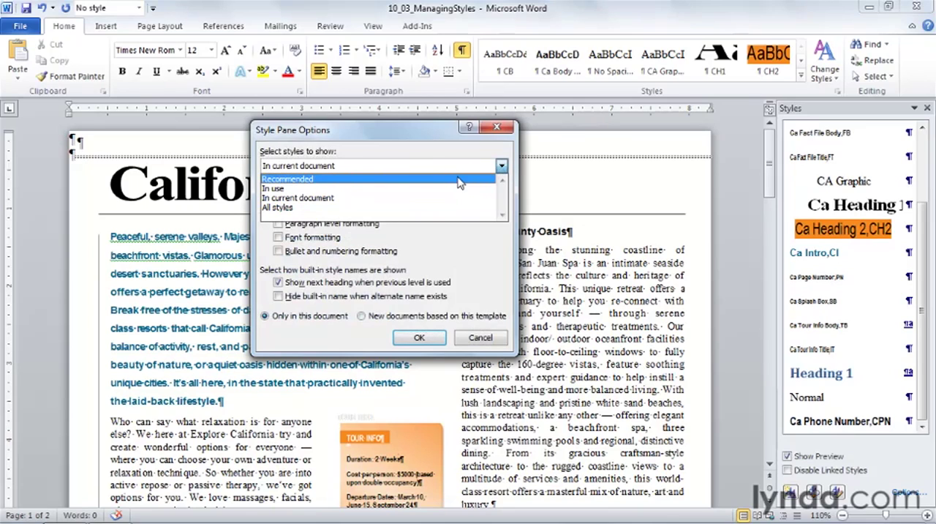
pyautogui.click(287, 179)
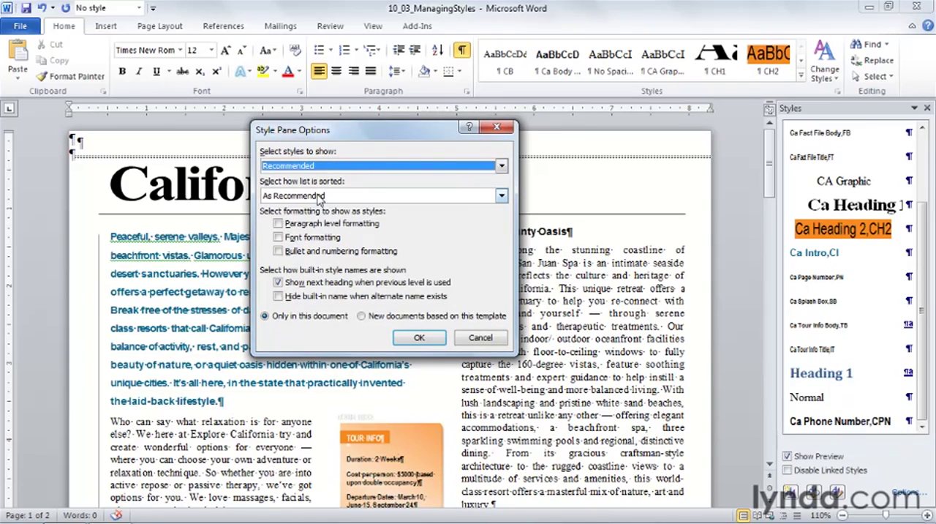
pyautogui.moveTo(322, 187)
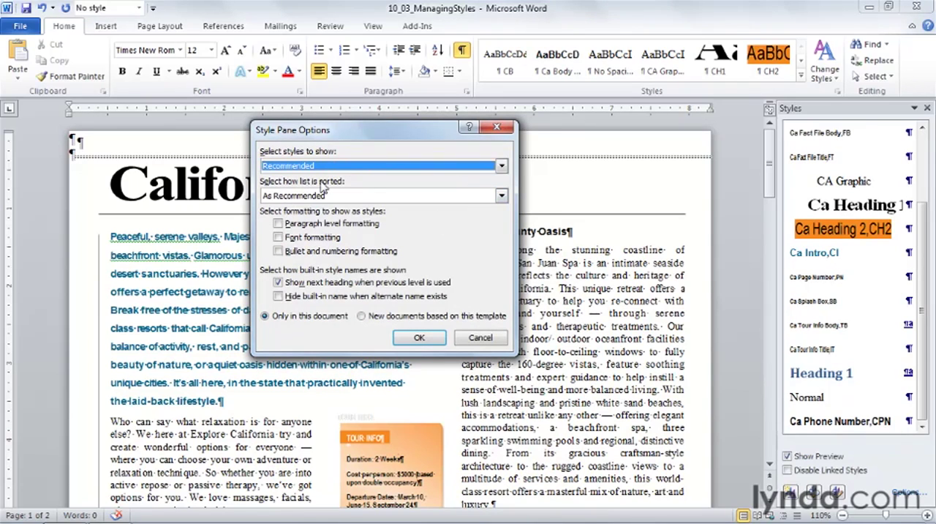
pyautogui.click(502, 196)
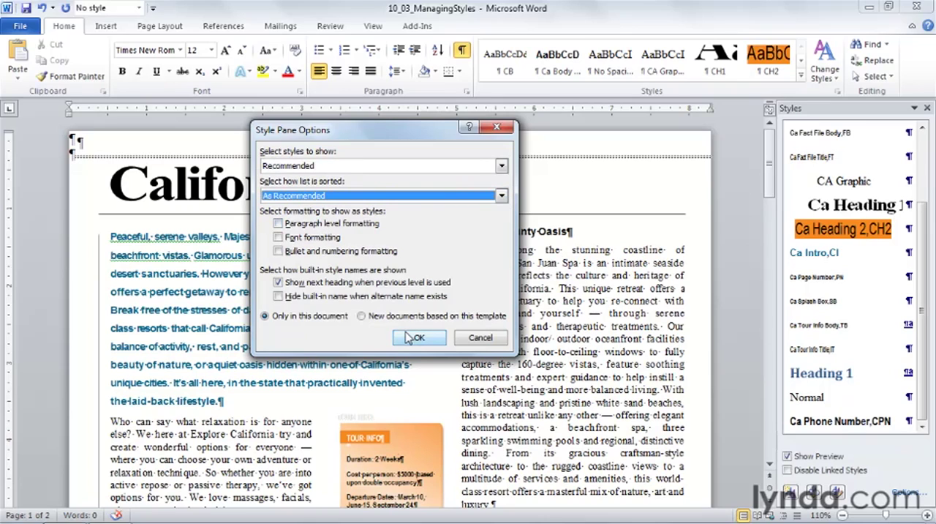
pyautogui.click(419, 336)
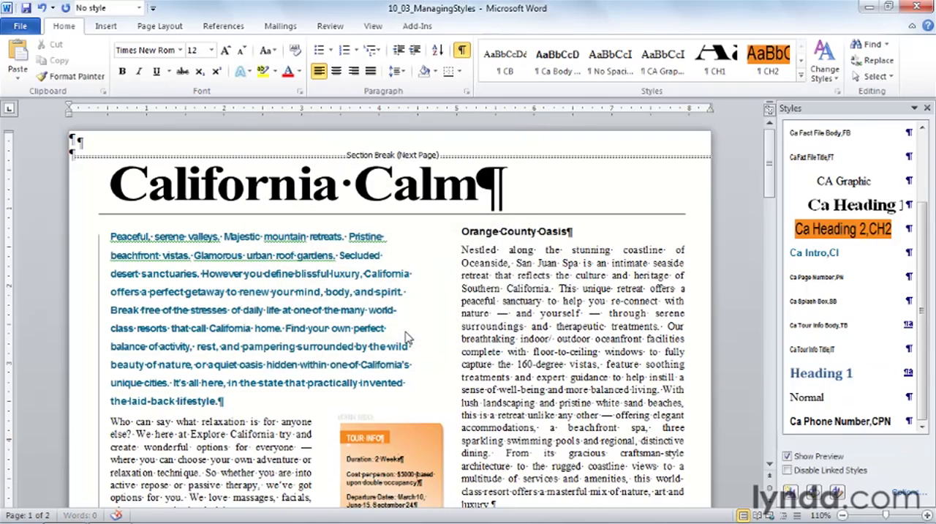
pyautogui.scroll(3)
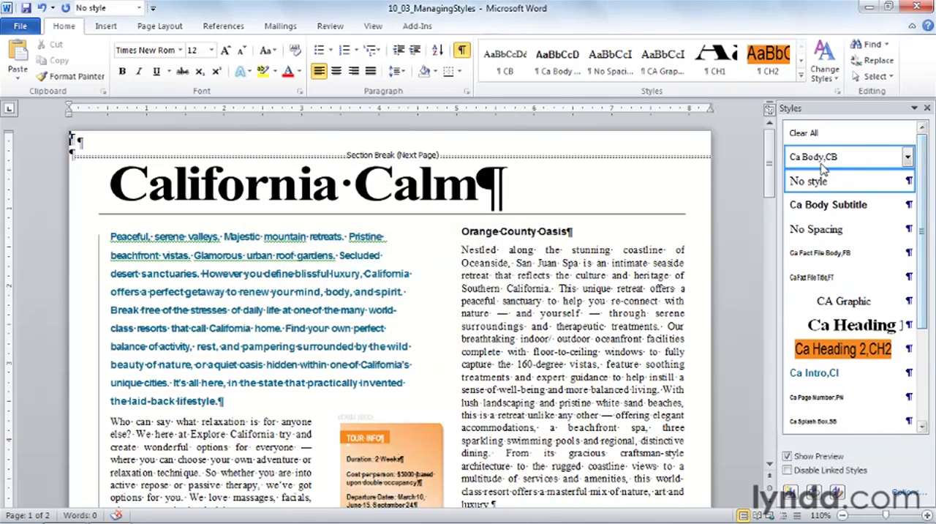
pyautogui.moveTo(812, 157)
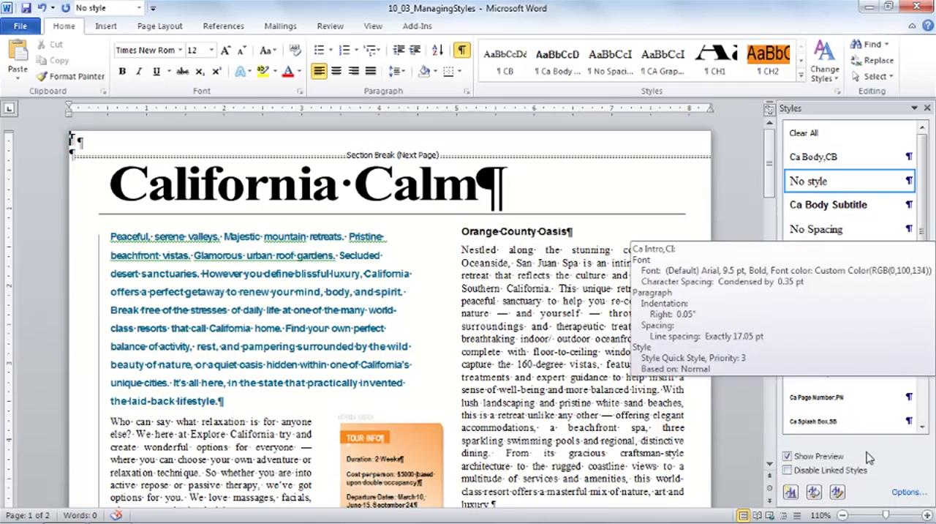
pyautogui.click(837, 492)
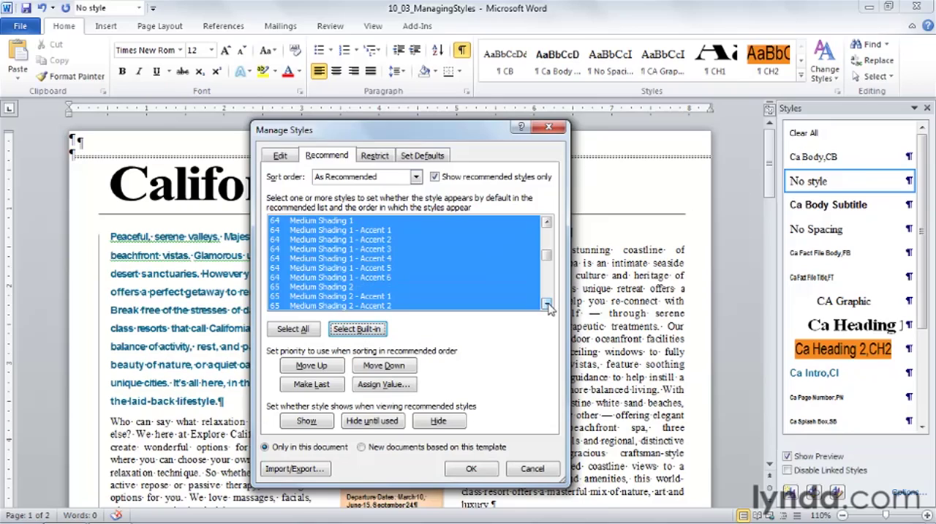
pyautogui.moveTo(498, 360)
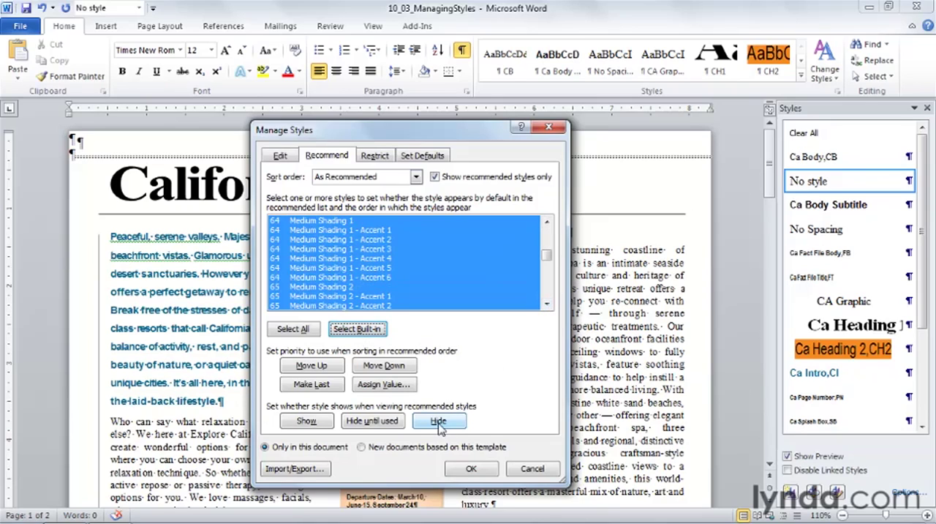
# Step: Hide the selected built-in styles from the recommended list
pyautogui.click(439, 421)
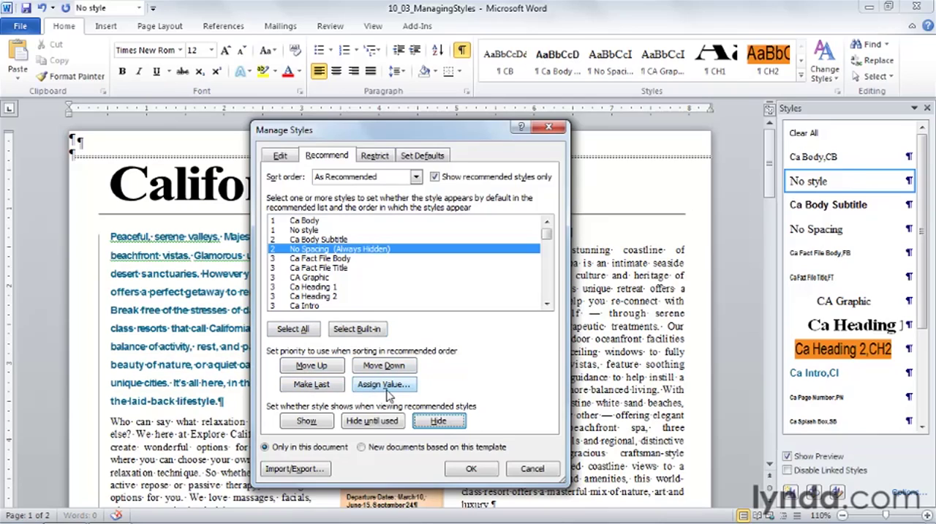
pyautogui.moveTo(307, 422)
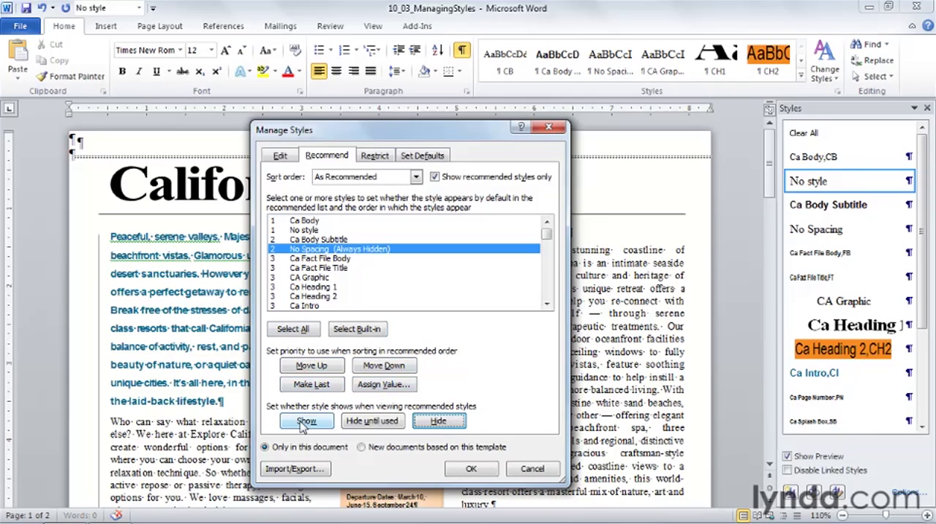
pyautogui.moveTo(506, 426)
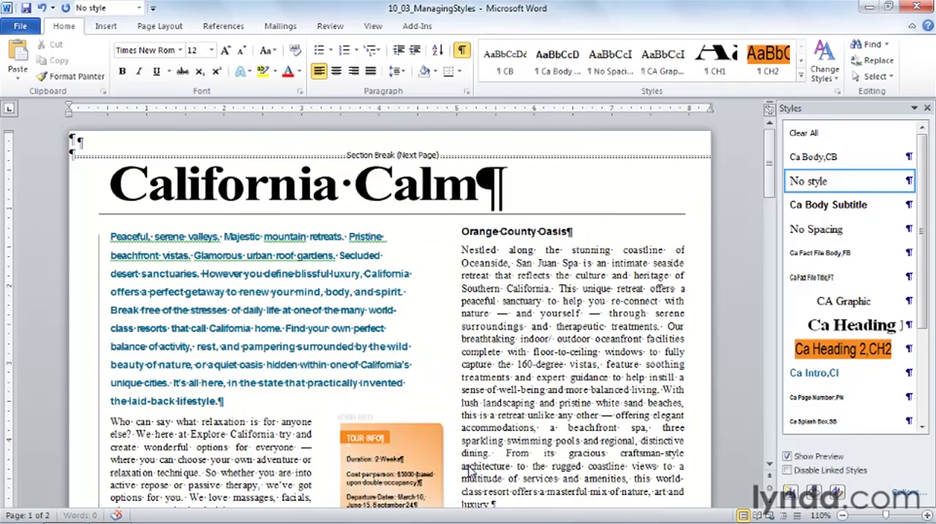
# Step: Scroll the Styles pane to check that No Spacing no longer appears
pyautogui.scroll(-3)
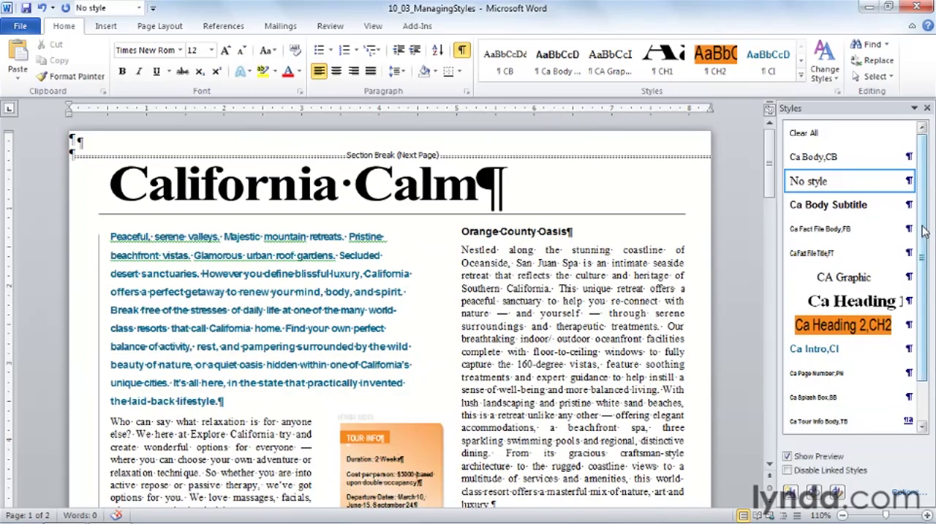
pyautogui.scroll(-3)
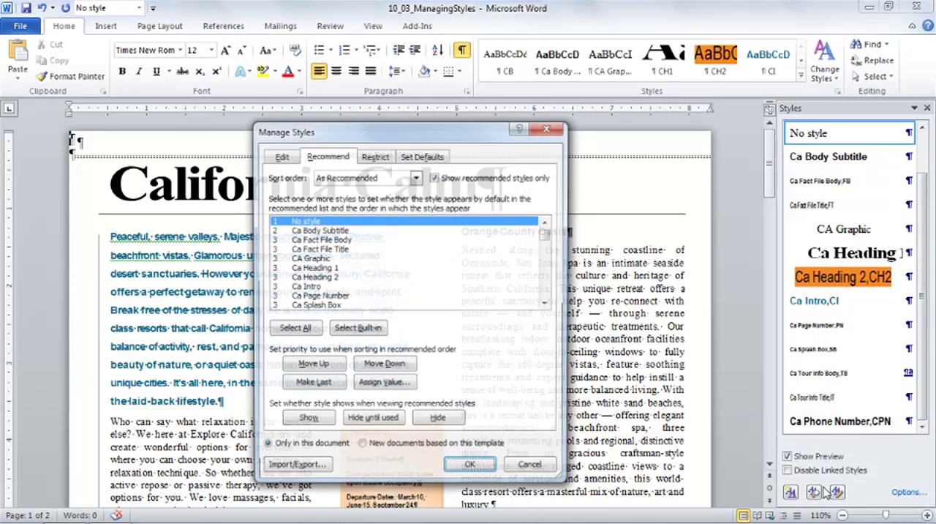
# Step: Restrict the built-in styles, limit formatting to permitted styles, and block theme or scheme switching
pyautogui.click(374, 155)
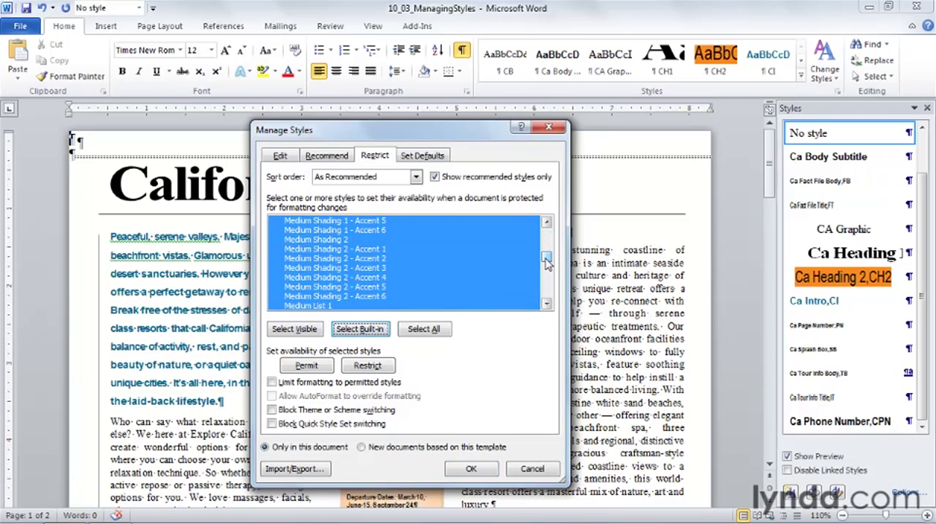
pyautogui.moveTo(461, 320)
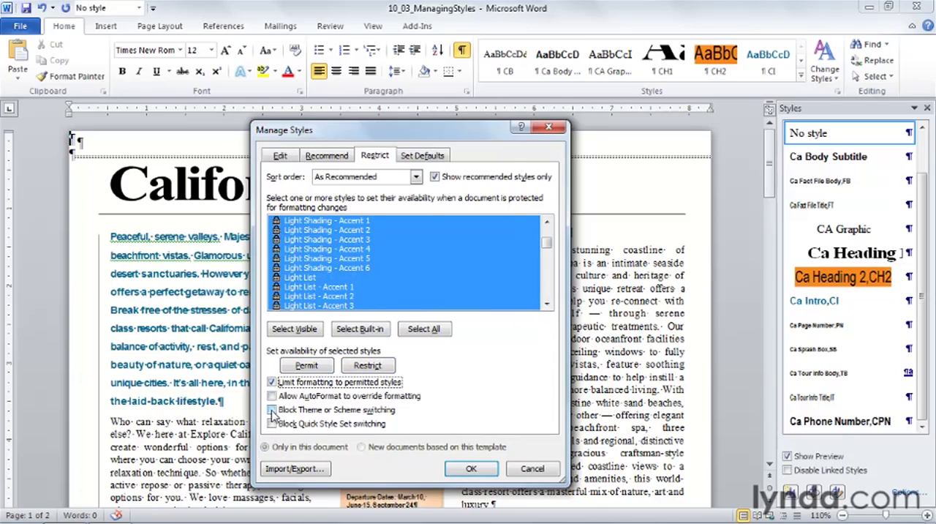
pyautogui.click(272, 409)
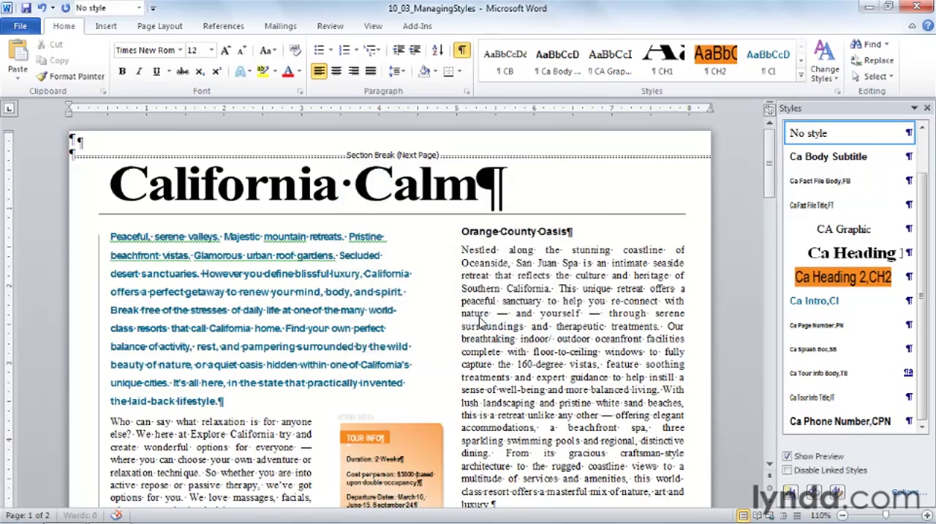
pyautogui.click(203, 295)
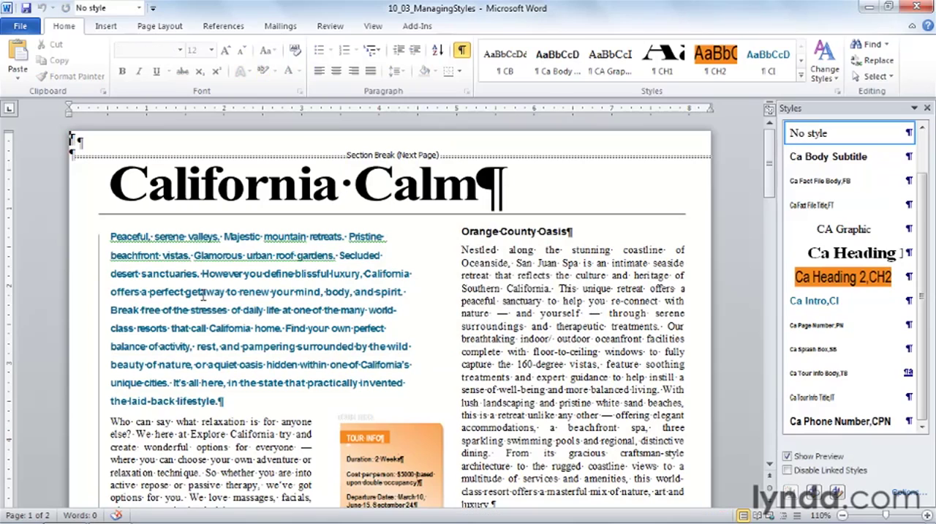
pyautogui.click(260, 318)
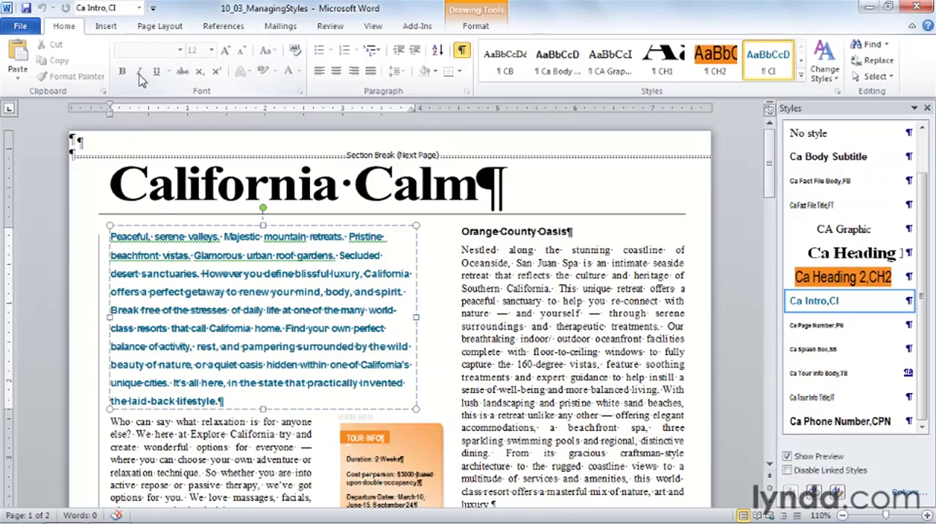
pyautogui.moveTo(155, 71)
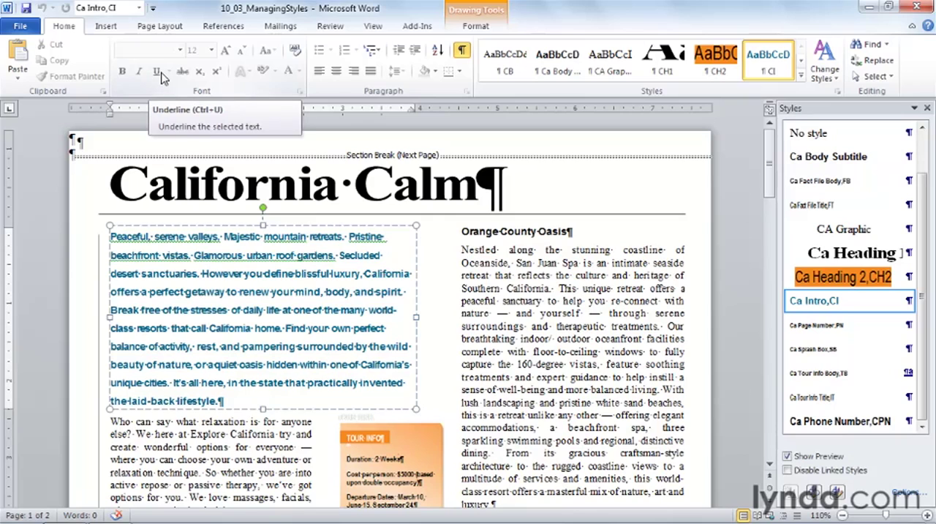
pyautogui.moveTo(389, 103)
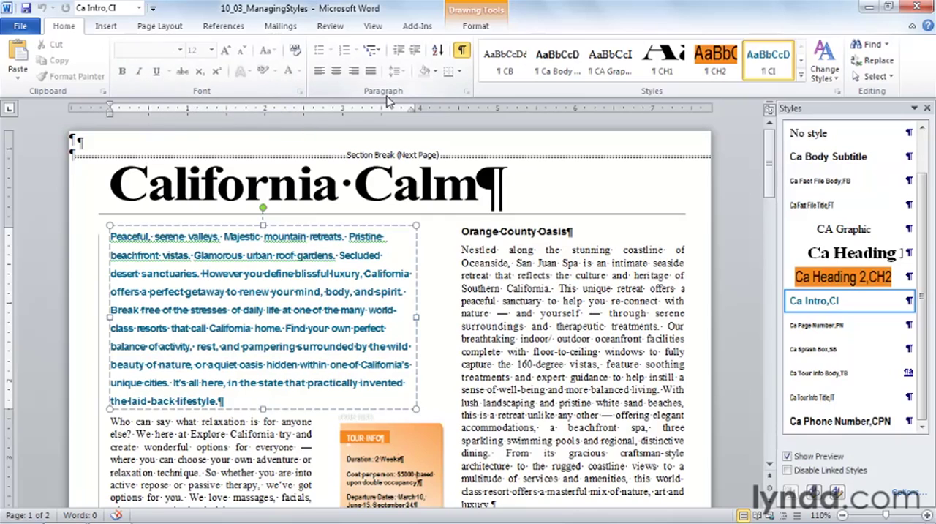
pyautogui.moveTo(76, 77)
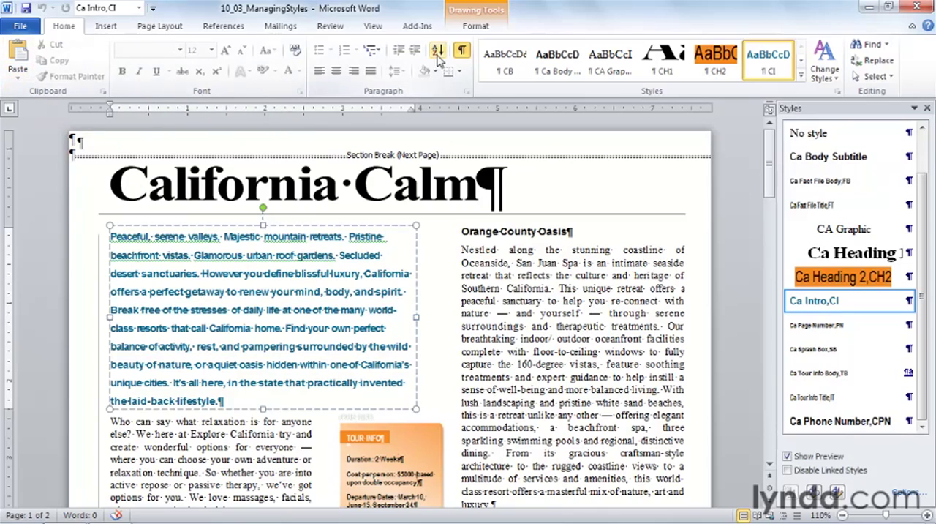
pyautogui.moveTo(436, 50)
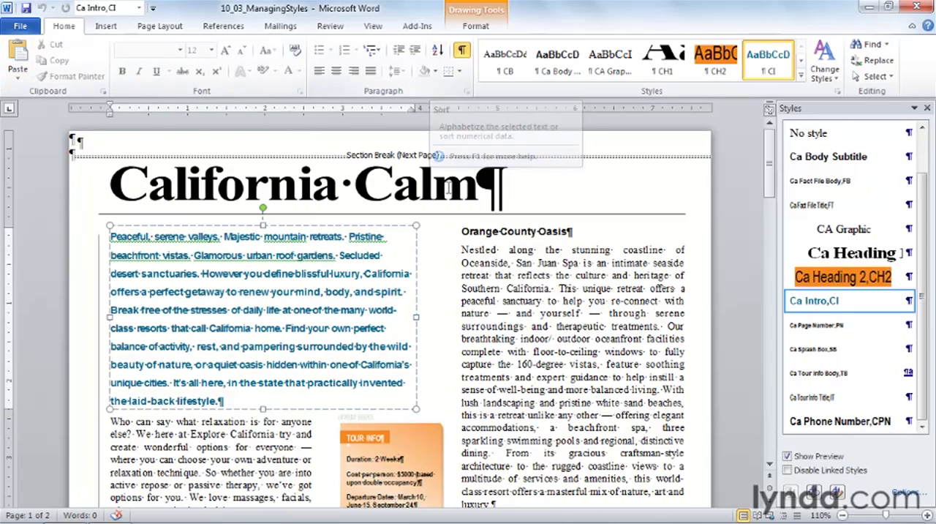